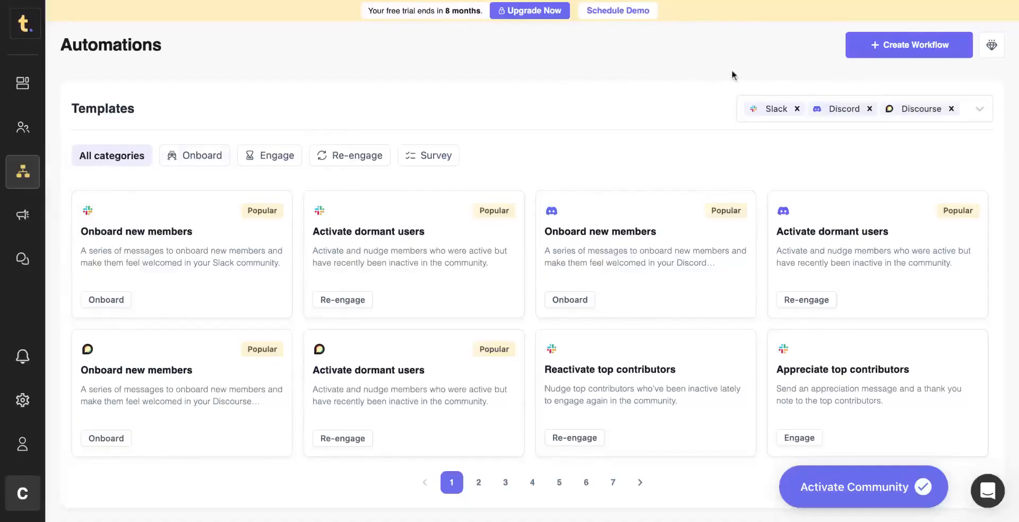
mouse_move(866, 55)
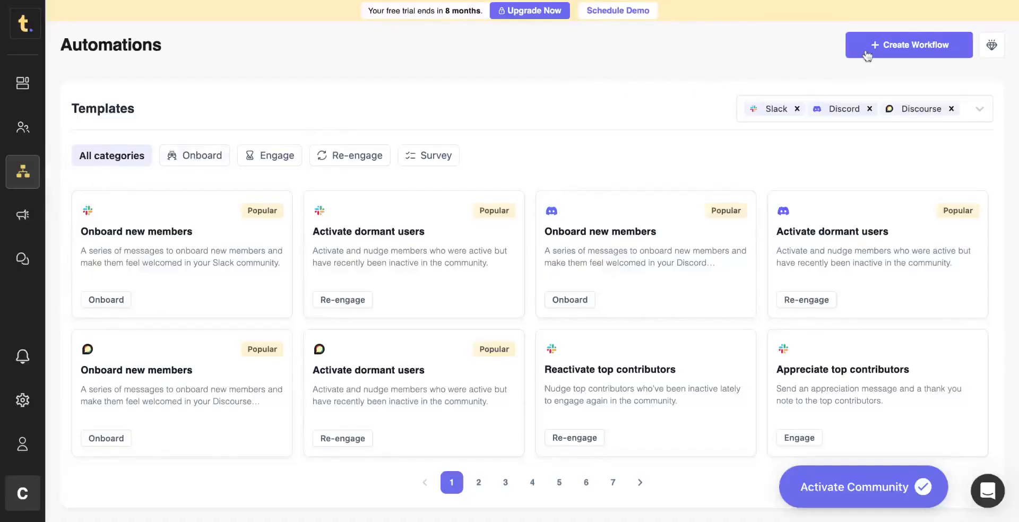
Step: Start a new workflow from the Automations page with Create Workflow
click(909, 45)
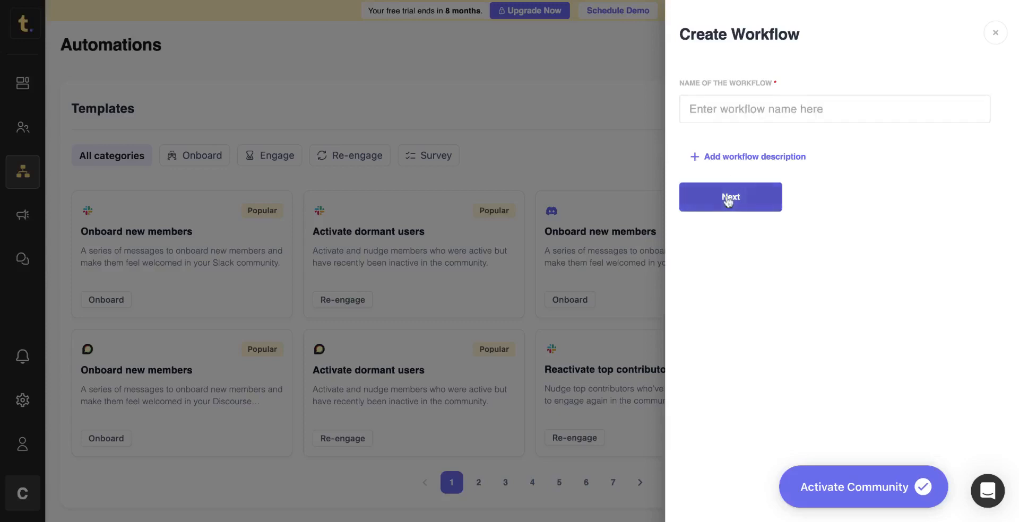
Step: Set a Message Posted trigger filtered by the keyword 'Michael Scott' and save it
click(729, 197)
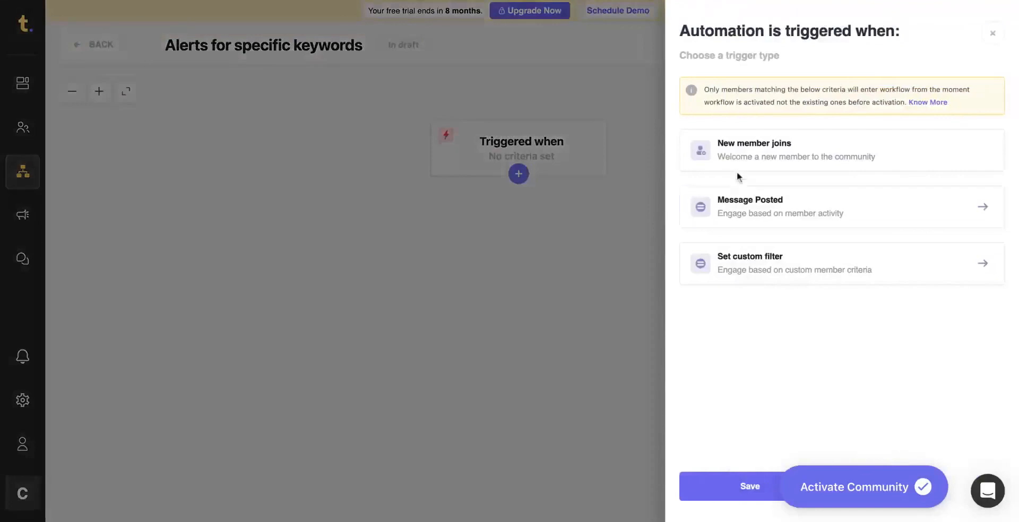
click(749, 206)
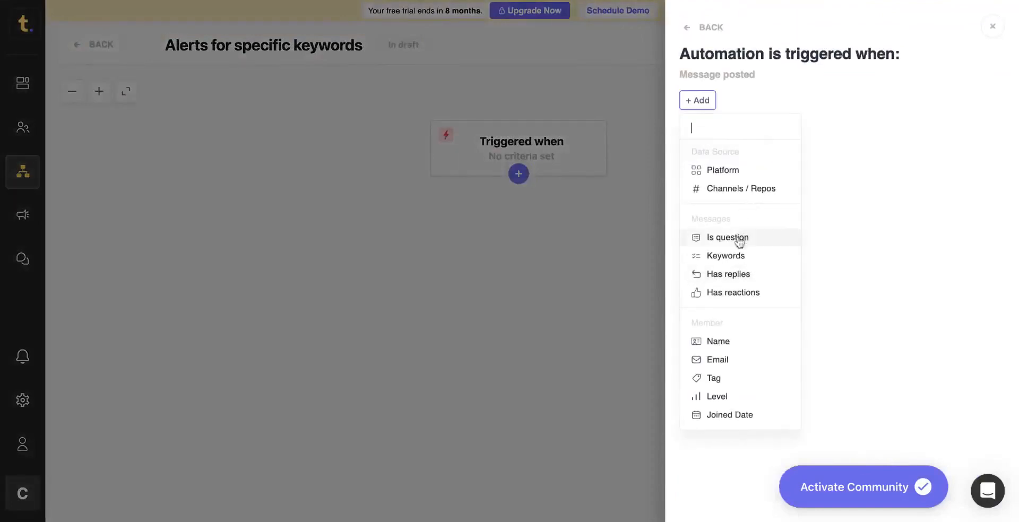
click(723, 255)
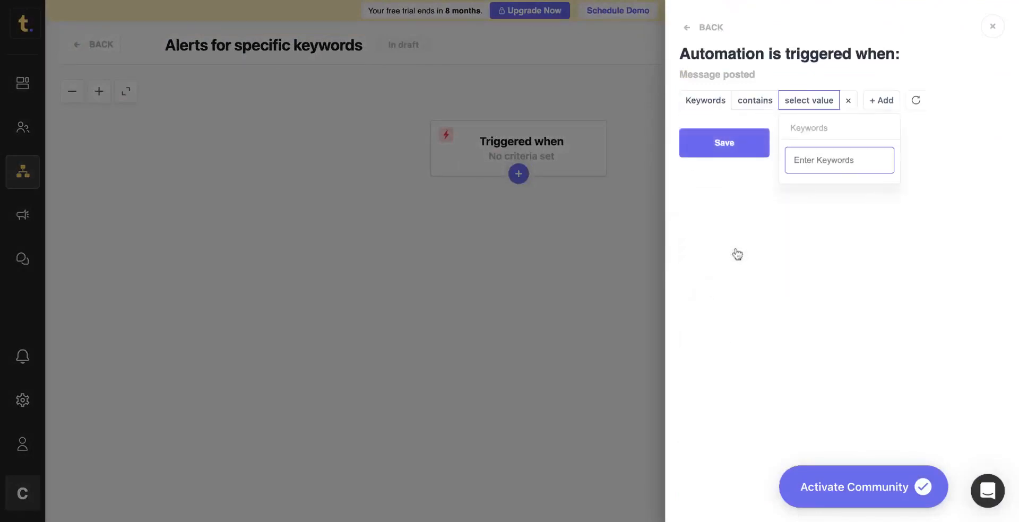
text(Michael Scott)
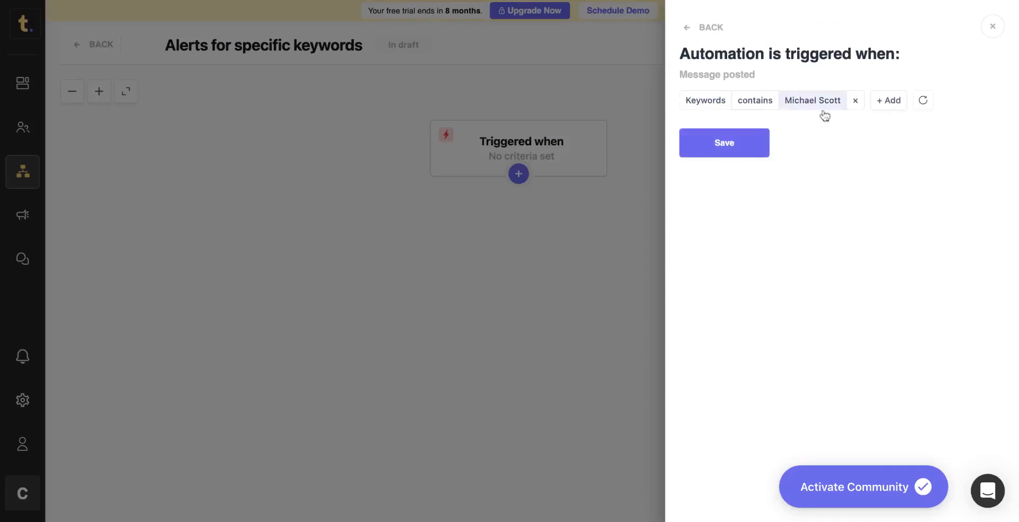
click(724, 143)
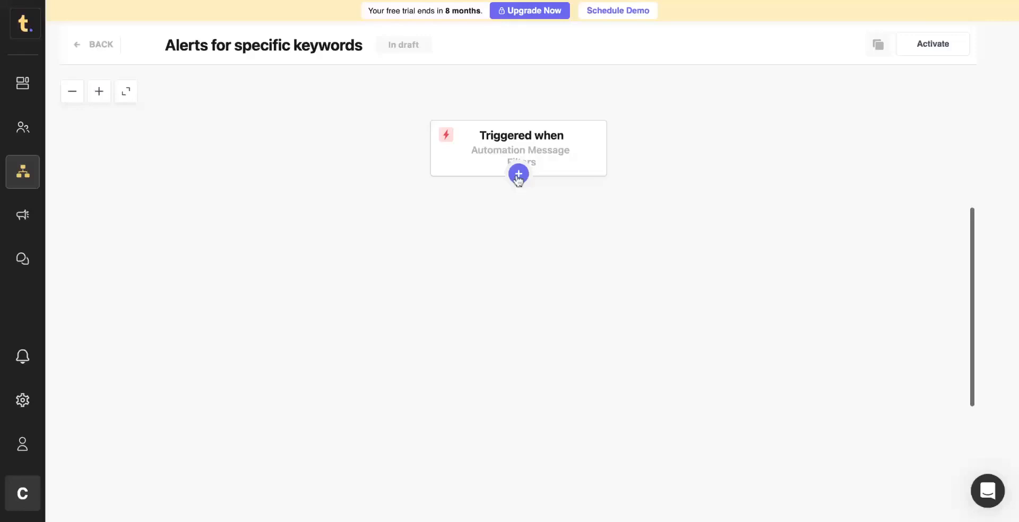
Step: Add a Get Slack Alert block under the trigger and start connecting internal Slack
click(518, 174)
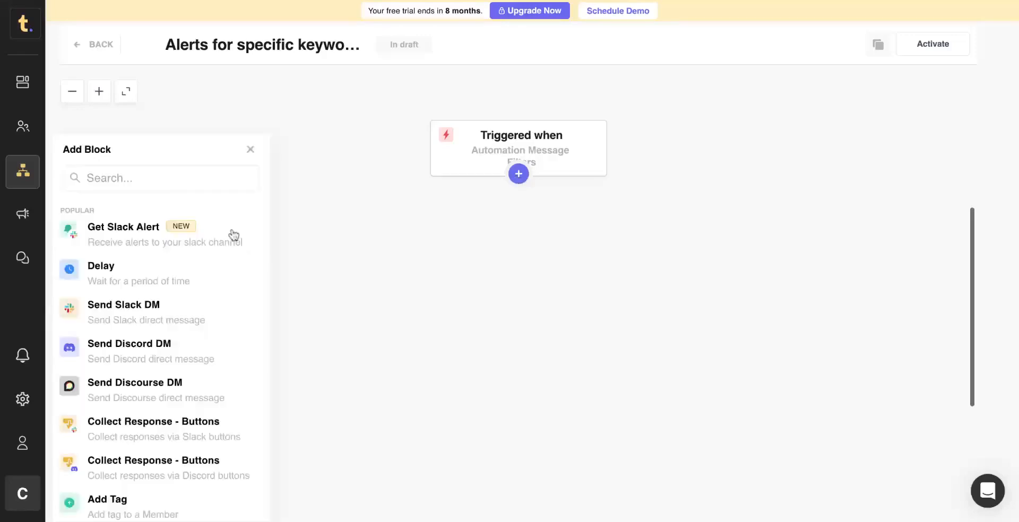
click(123, 227)
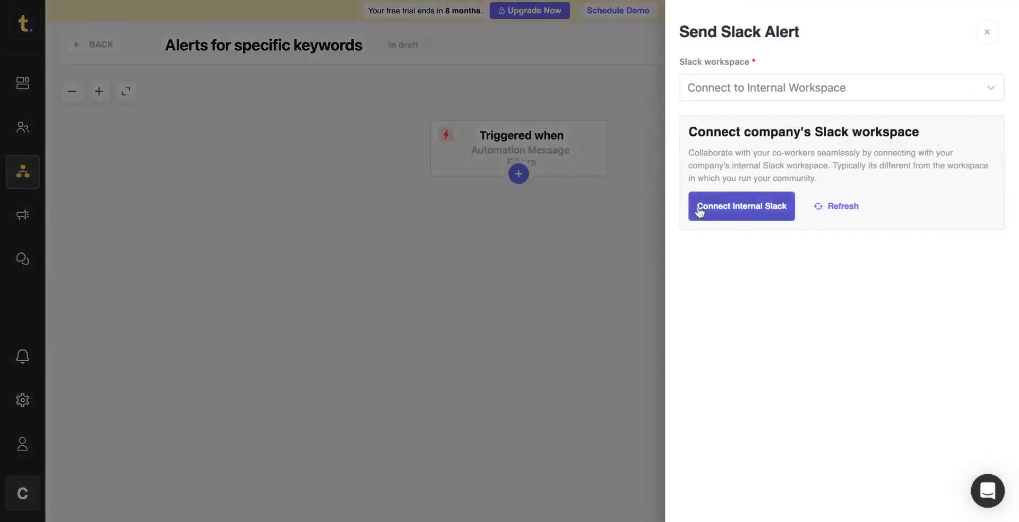
click(741, 206)
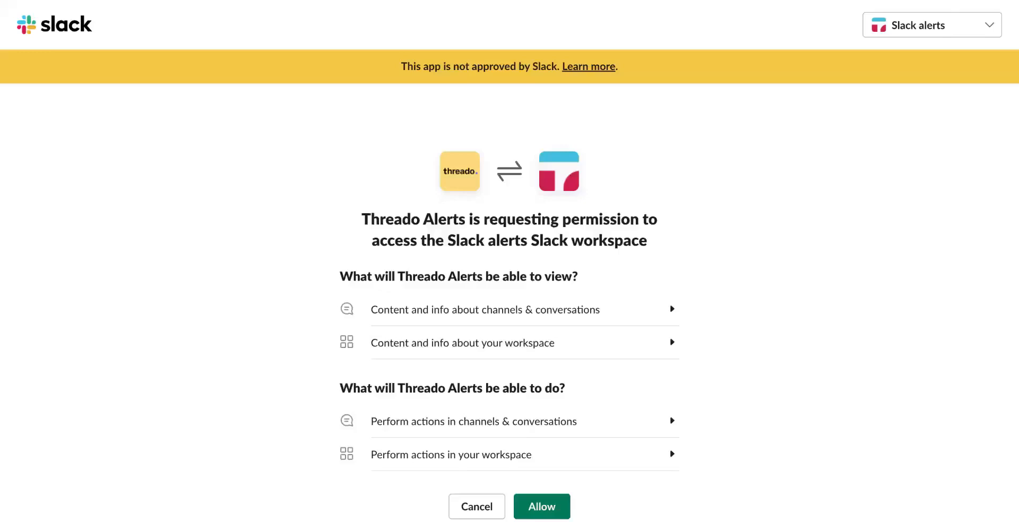
Step: Allow Threado Alerts access to the Slack alerts workspace and dismiss the success message
scroll(down, 3)
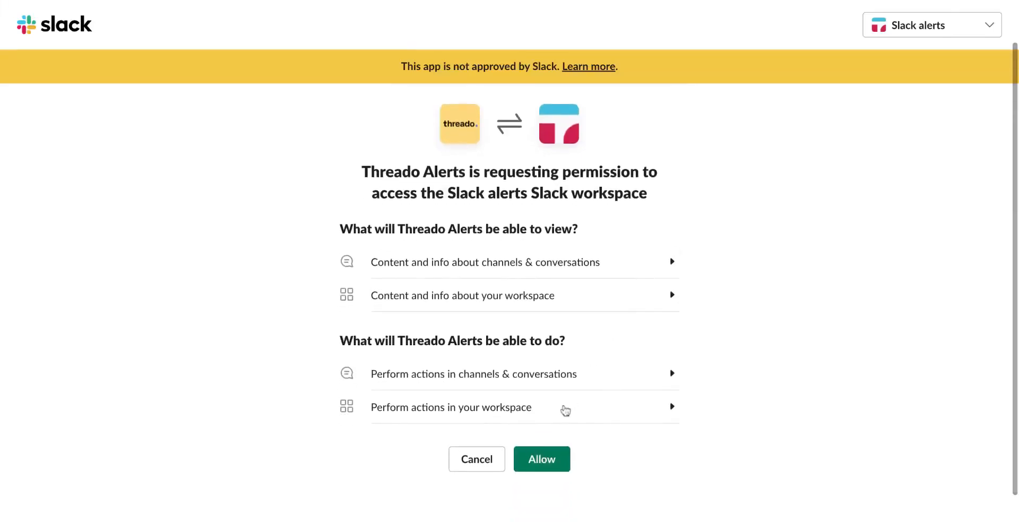
click(541, 459)
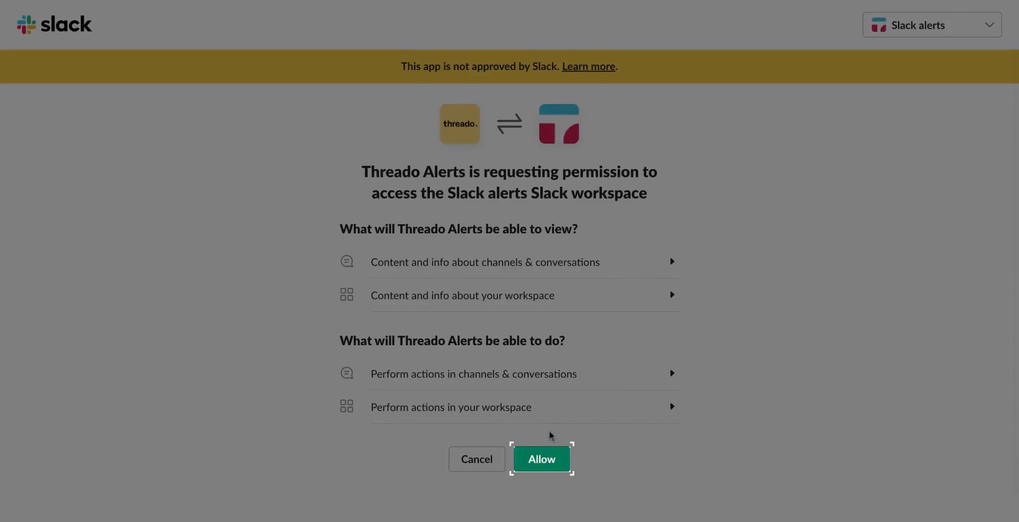
click(541, 459)
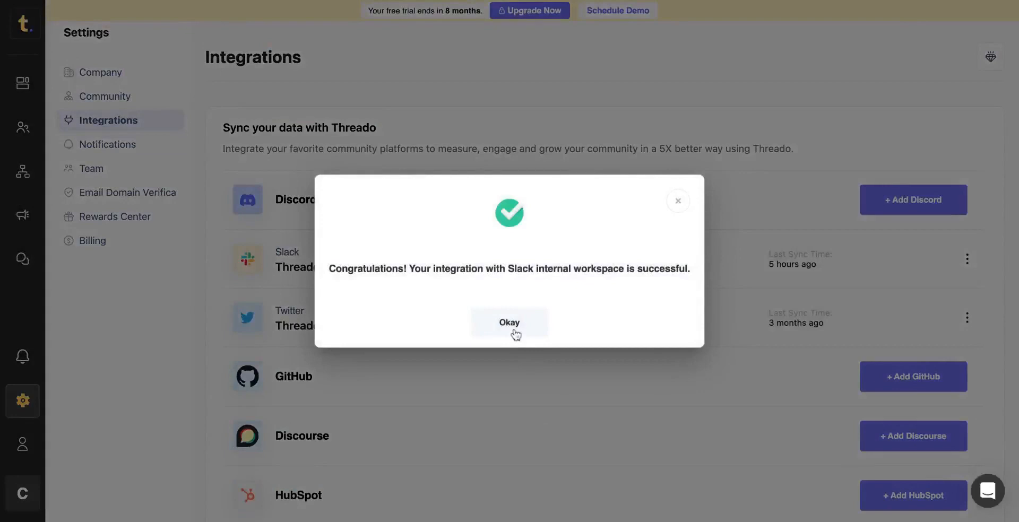
click(508, 322)
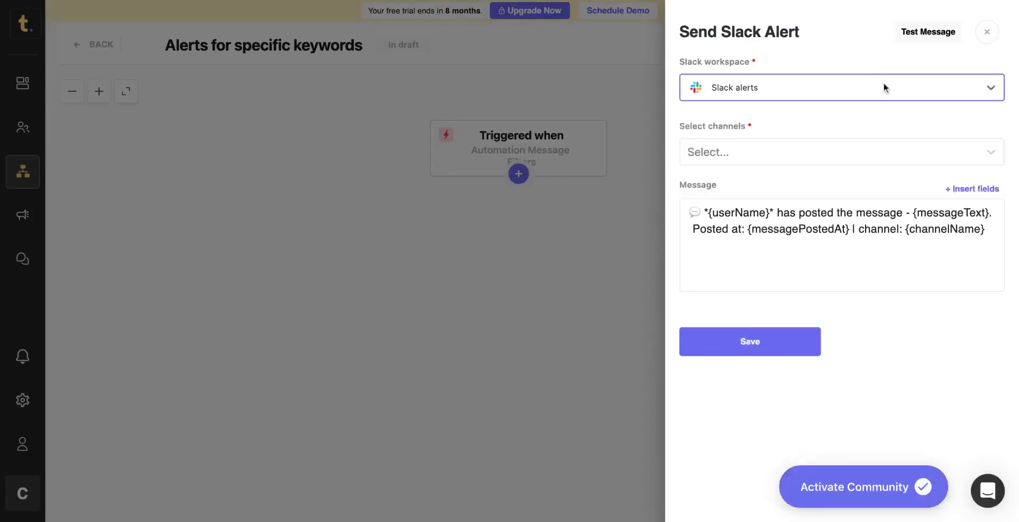
click(841, 151)
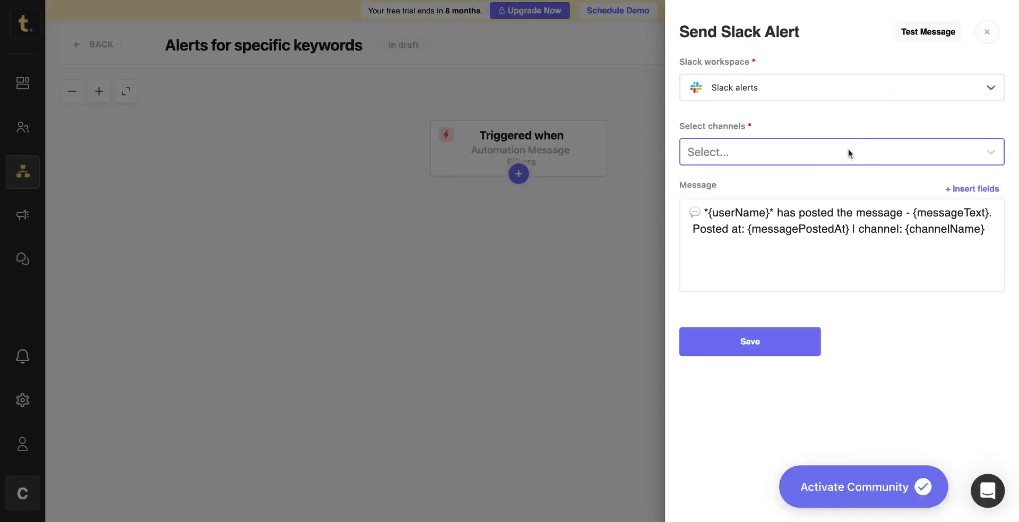
Step: Choose #slack-alert as the alert channel and save the Get Slack Alert step
click(839, 152)
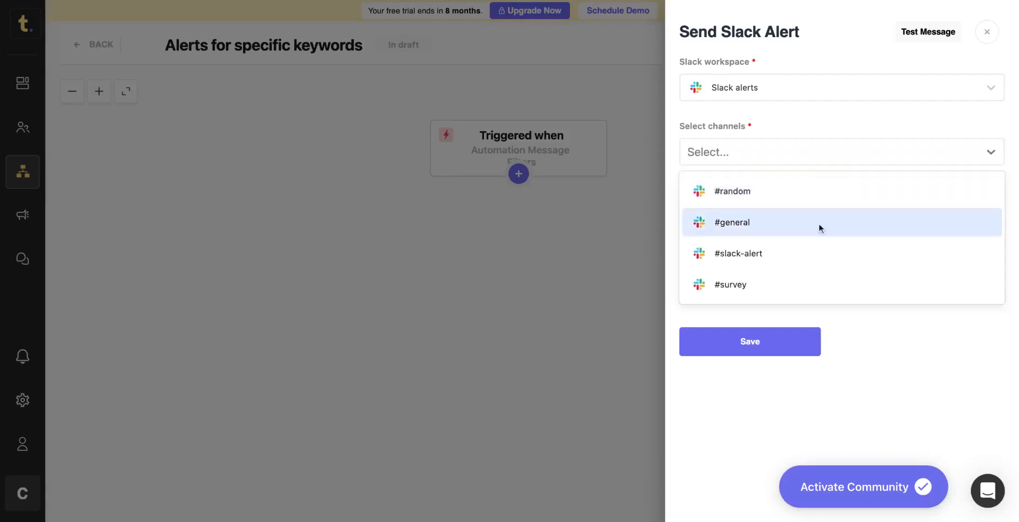
click(739, 253)
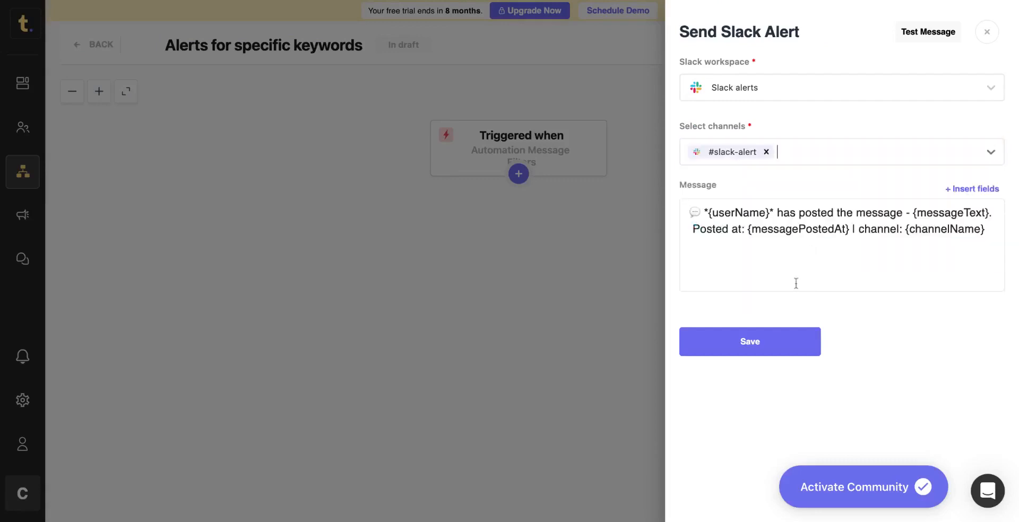
mouse_move(790, 305)
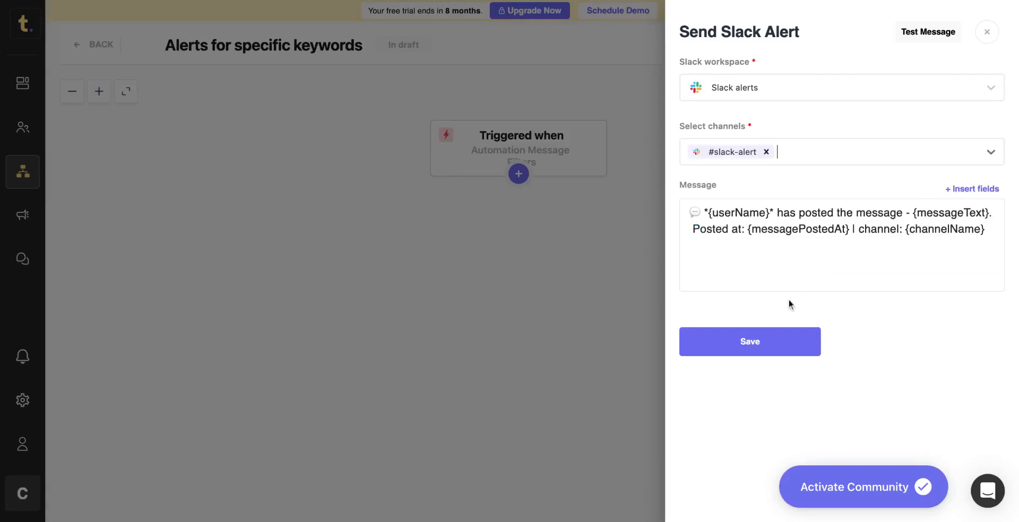
mouse_move(786, 313)
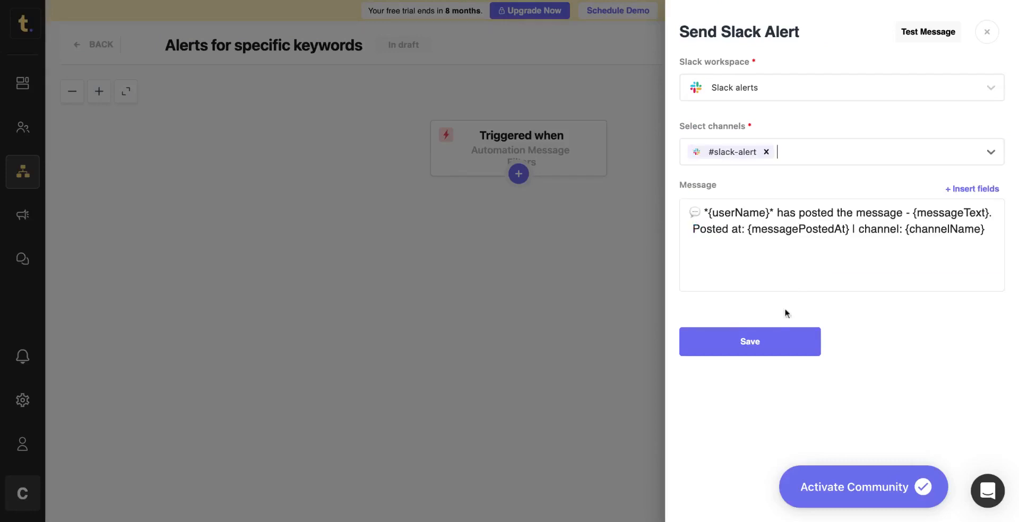
click(748, 342)
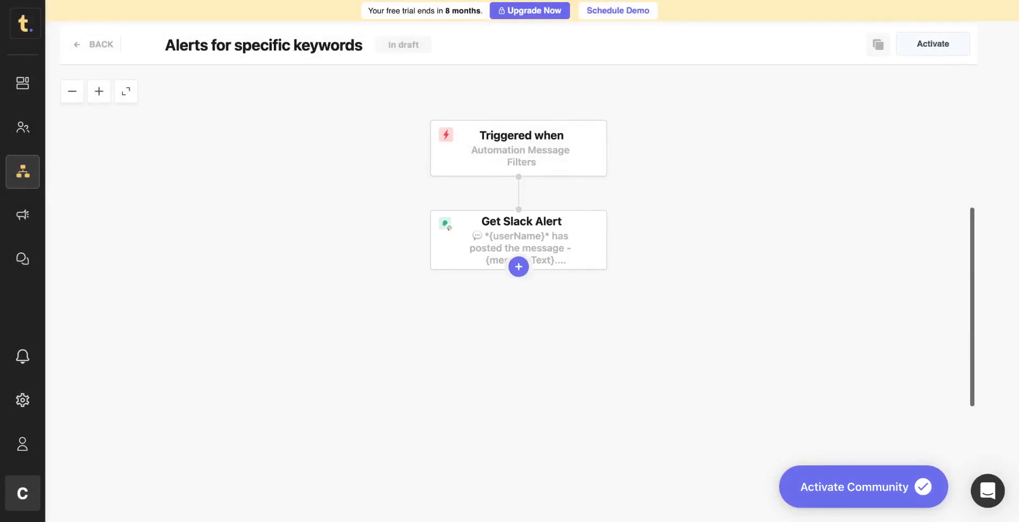
Step: Reopen the trigger, remove and re-add the Keywords filter, then go back to trigger types
click(518, 148)
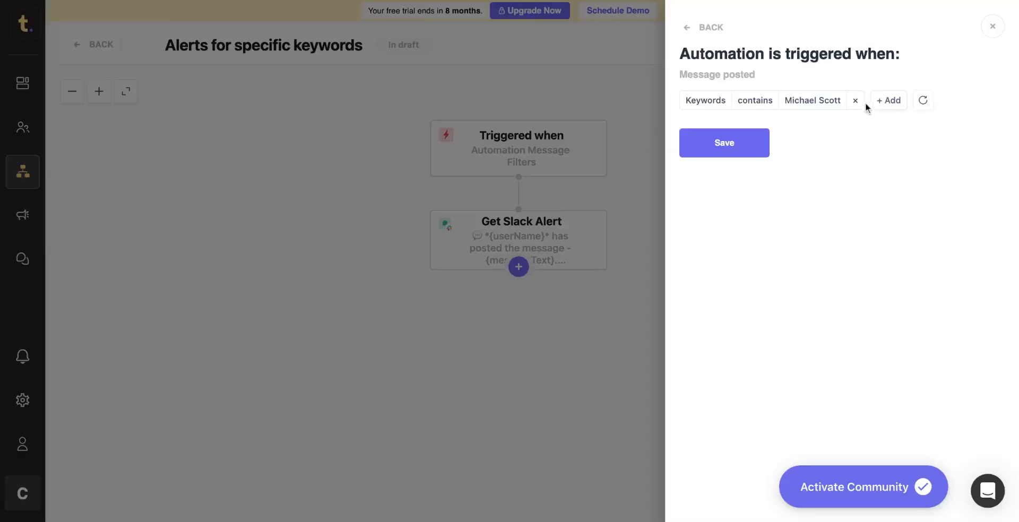
click(855, 100)
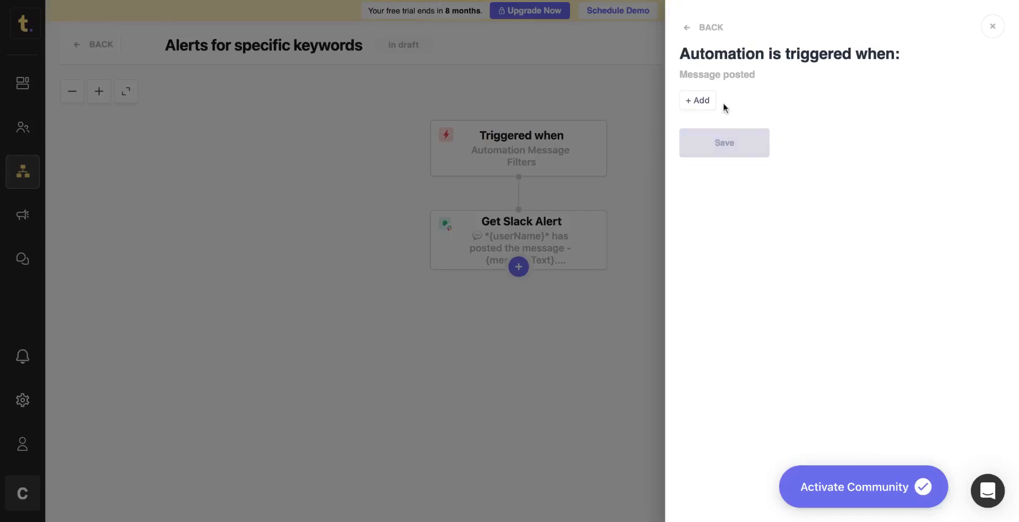
click(697, 100)
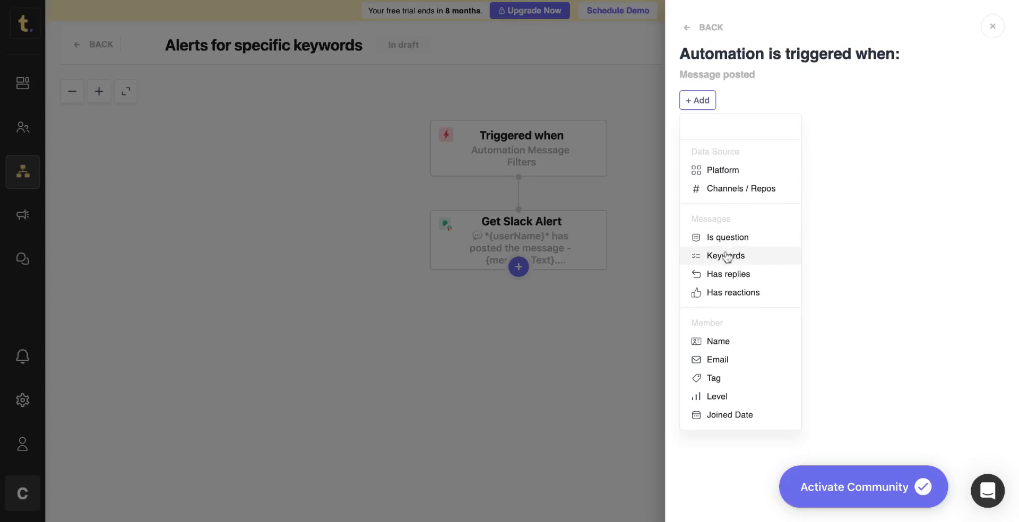
click(727, 238)
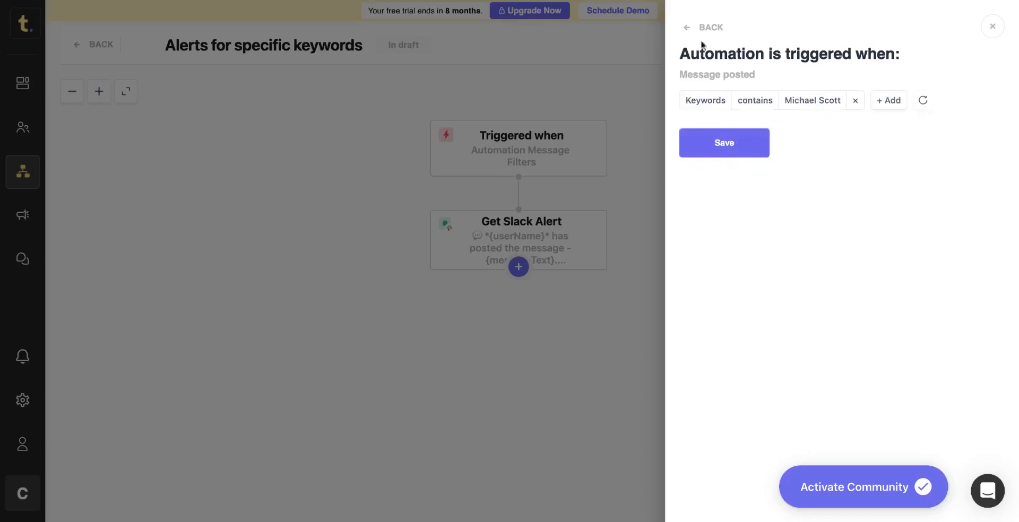
click(686, 27)
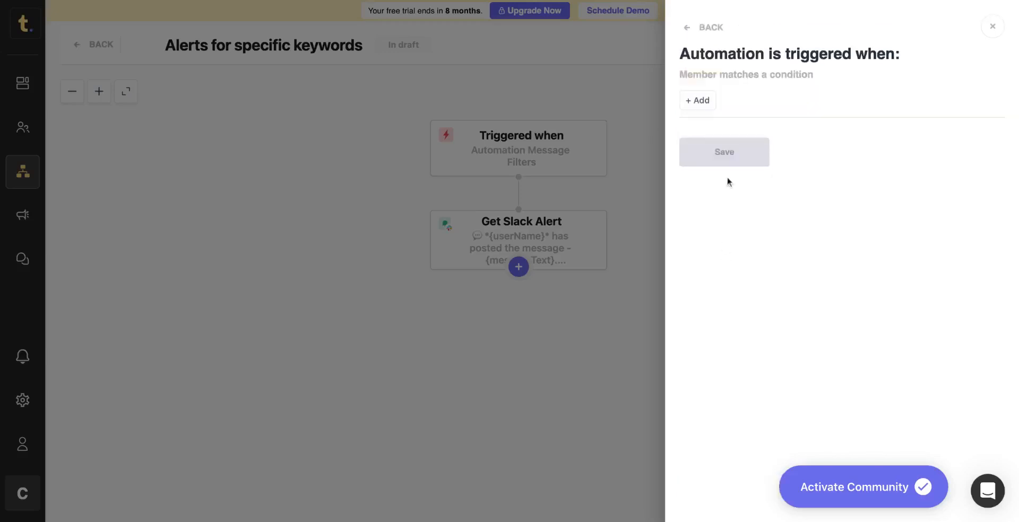
Step: Add a 'Level is Level 3' condition to the member-condition trigger
click(696, 99)
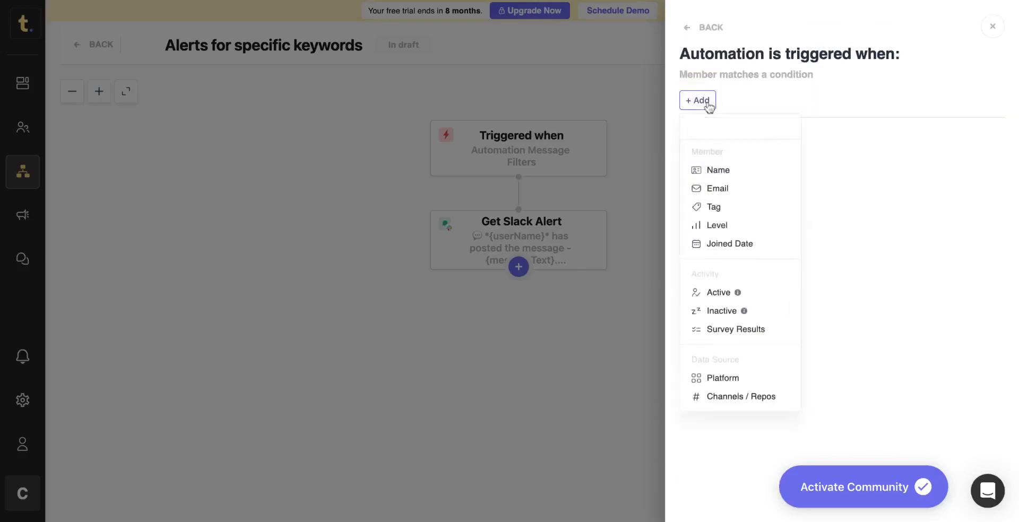
mouse_move(717, 189)
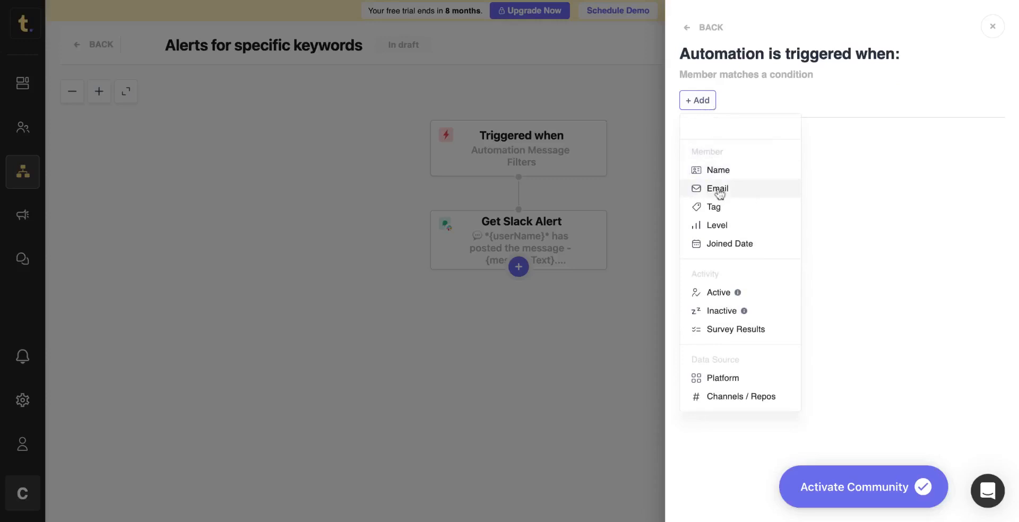
click(717, 225)
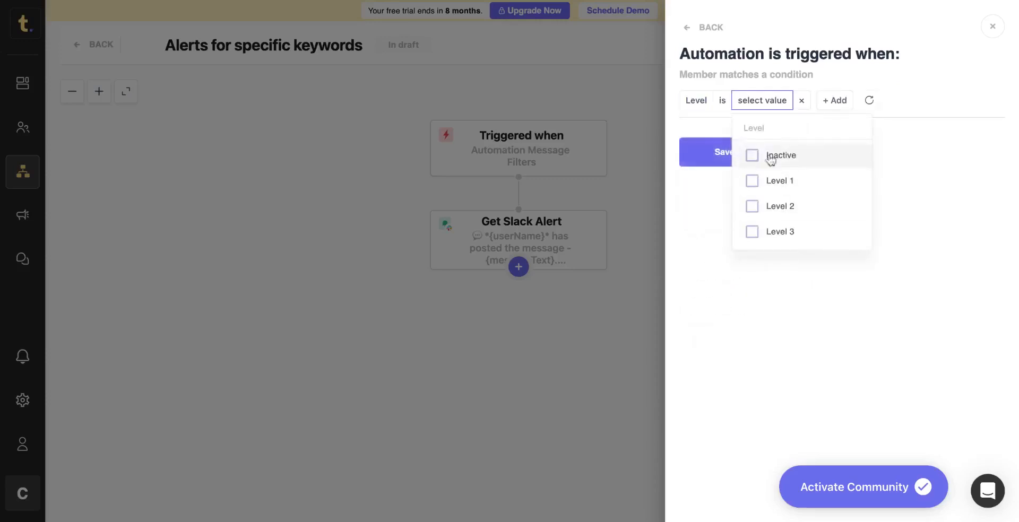
click(779, 232)
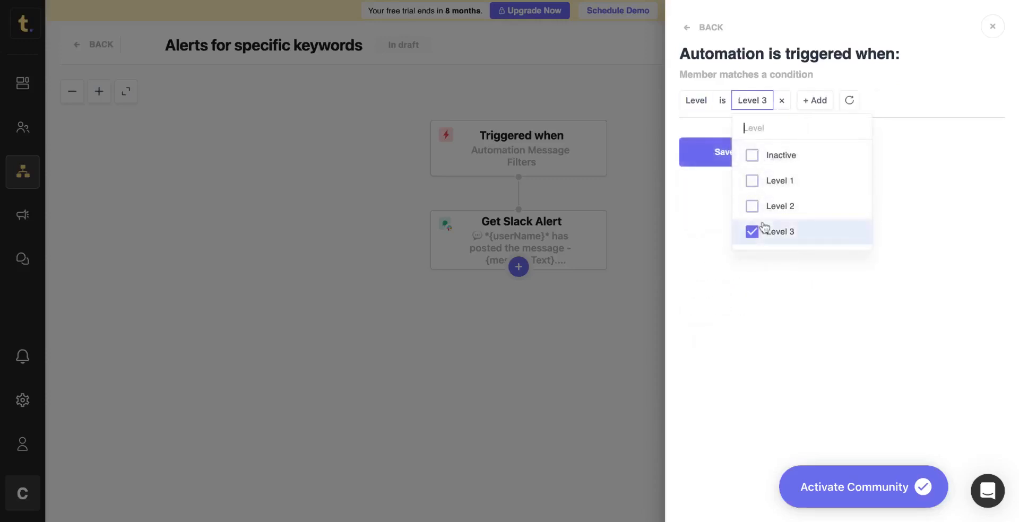
click(751, 232)
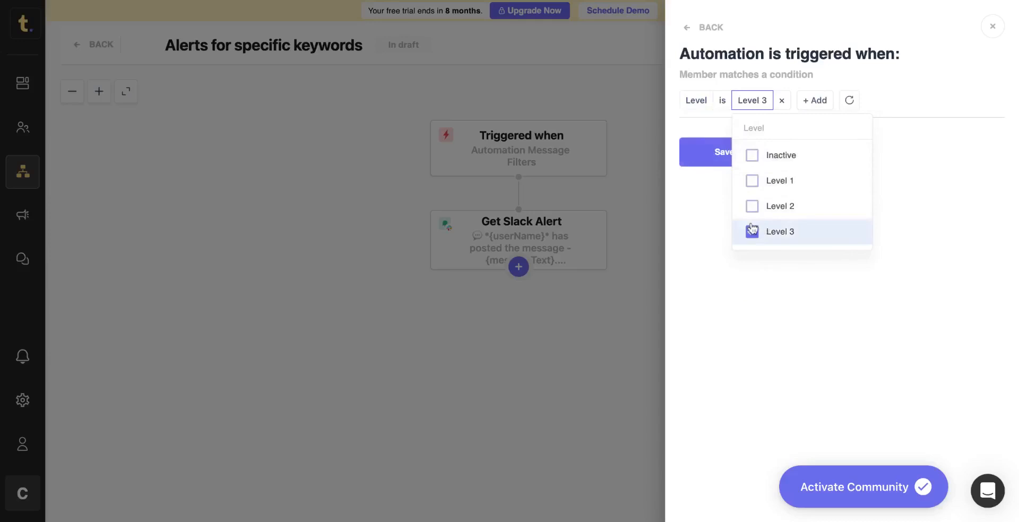